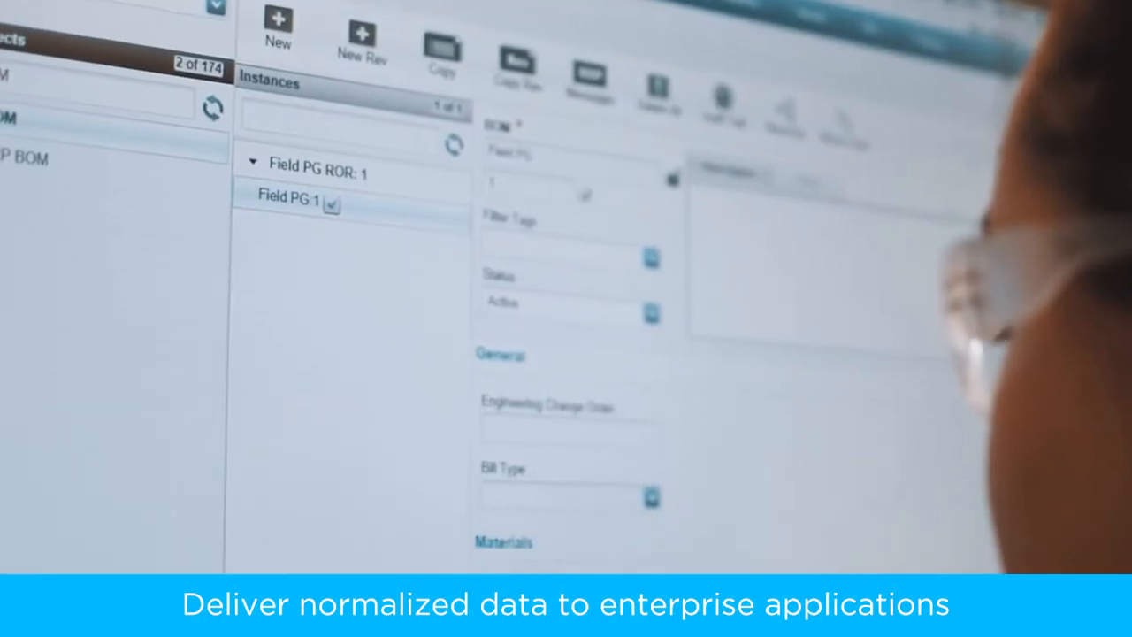
scroll(down, 3)
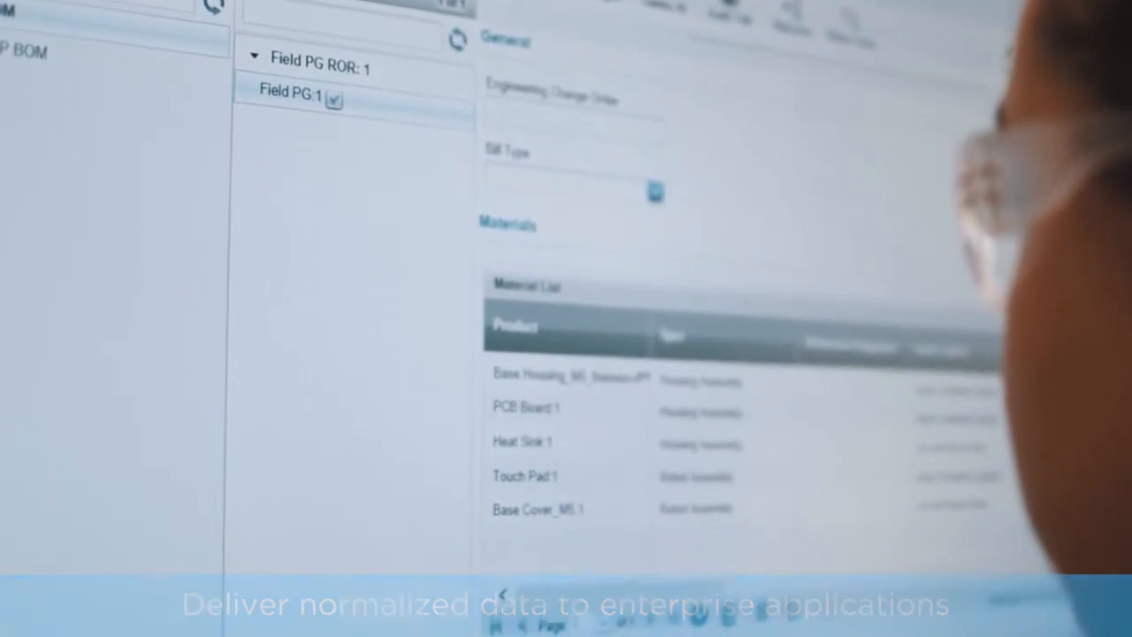